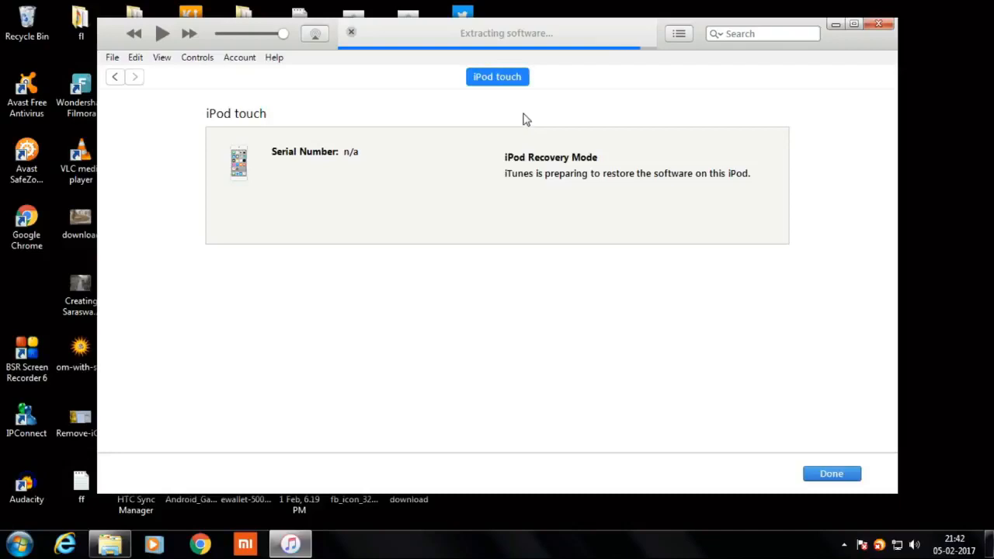
pyautogui.moveTo(565, 133)
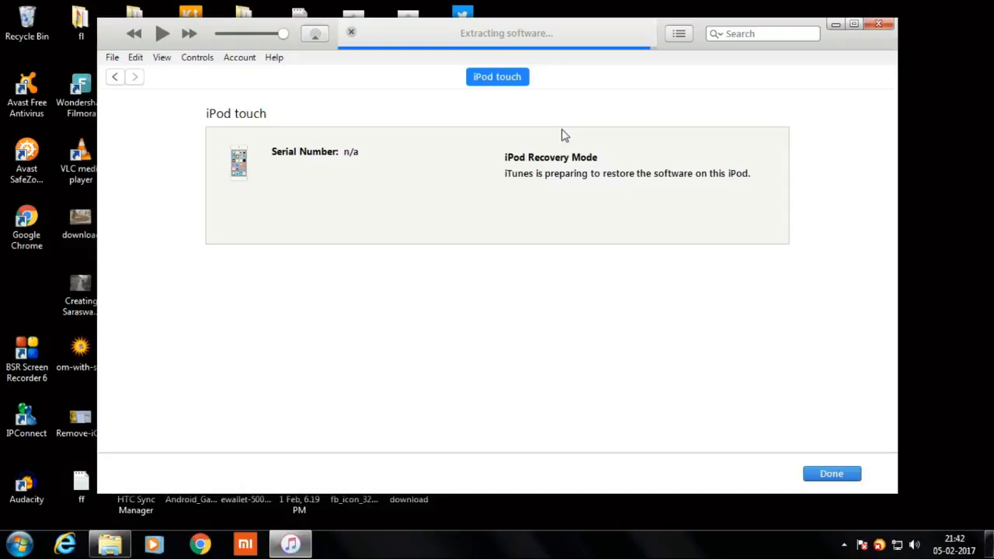
pyautogui.moveTo(570, 158)
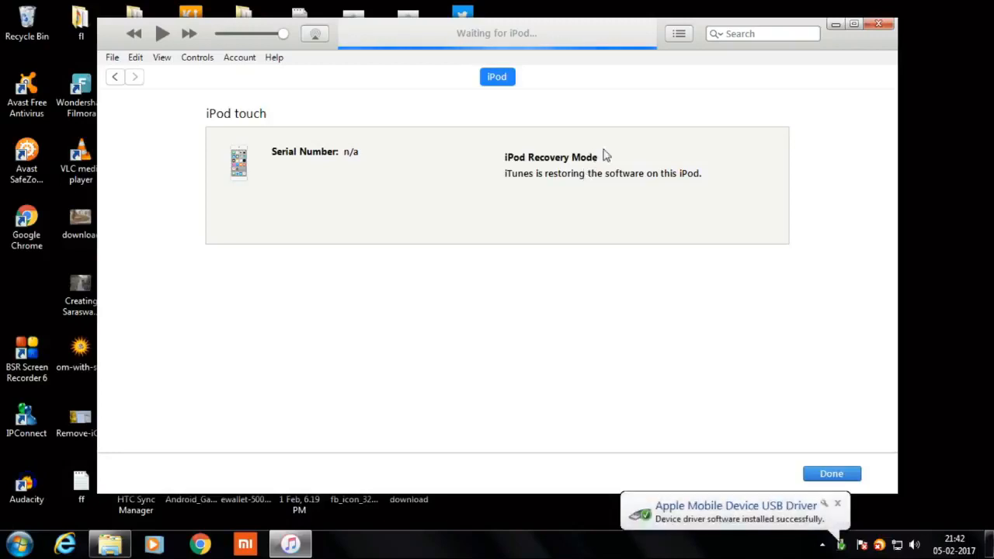
pyautogui.moveTo(810, 387)
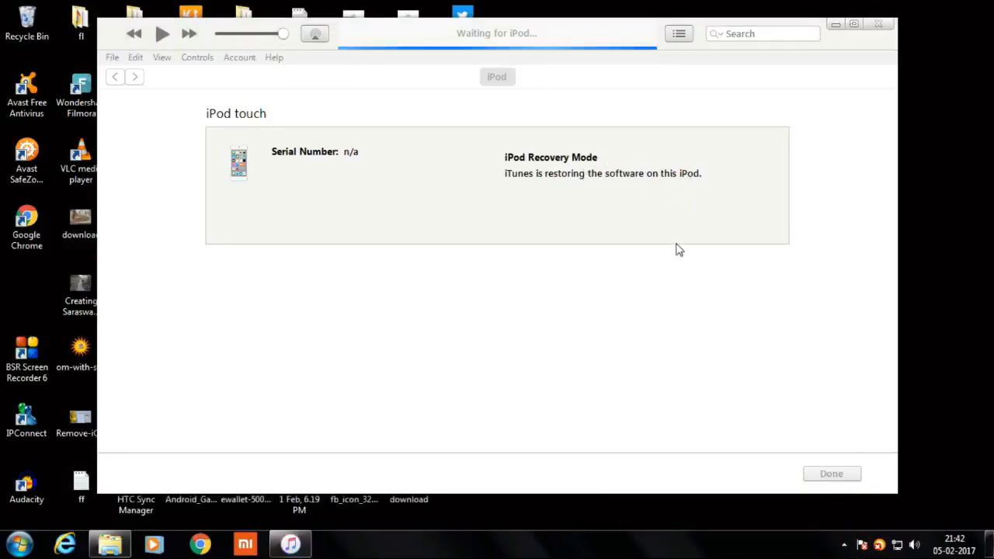
pyautogui.moveTo(633, 336)
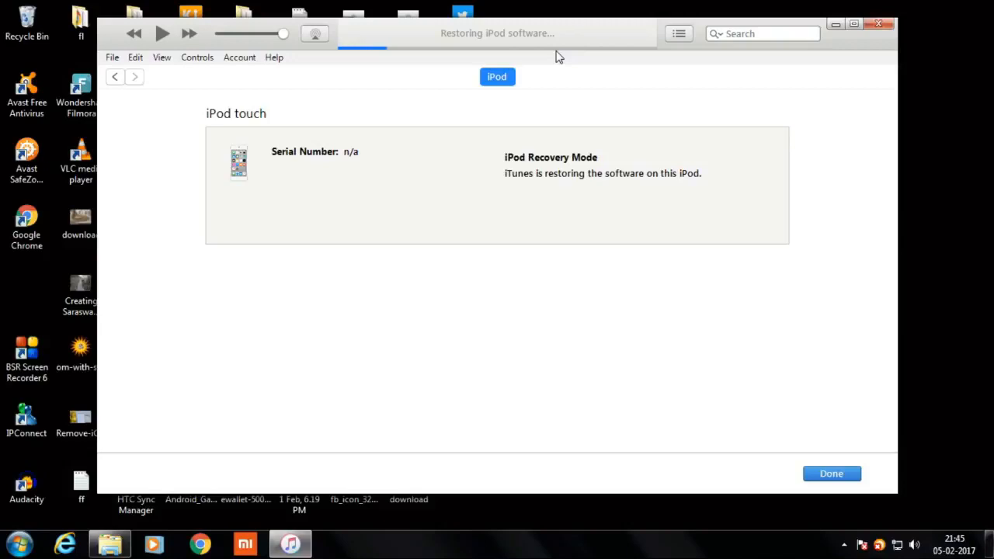
pyautogui.moveTo(515, 53)
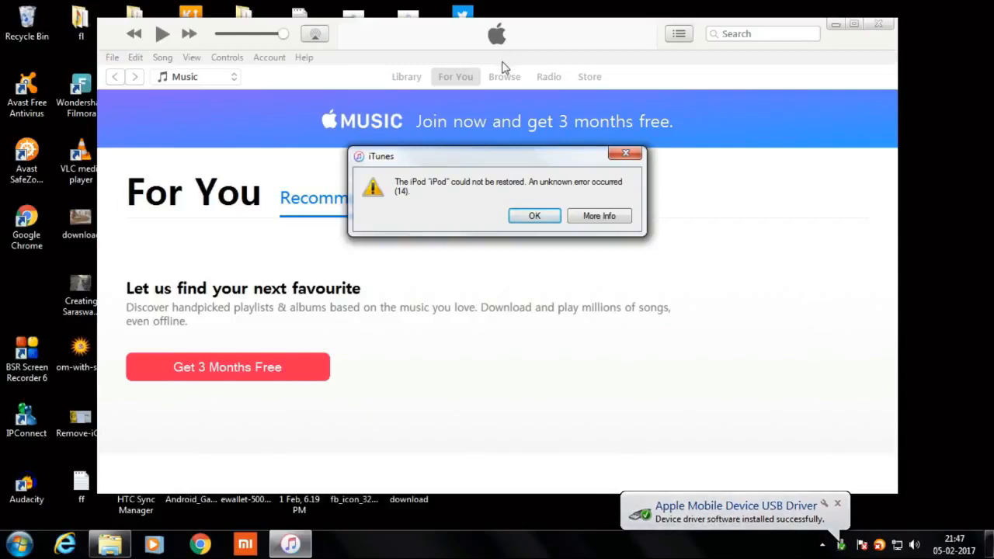
pyautogui.moveTo(509, 246)
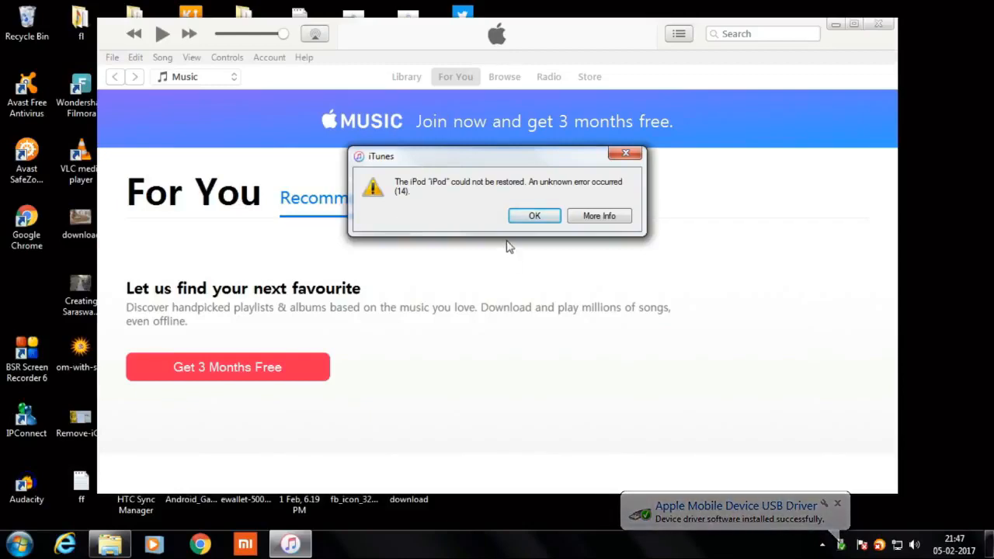
# Acknowledge the 'unknown error (14)' alert and decline the diagnostics sharing prompt.
pyautogui.click(534, 216)
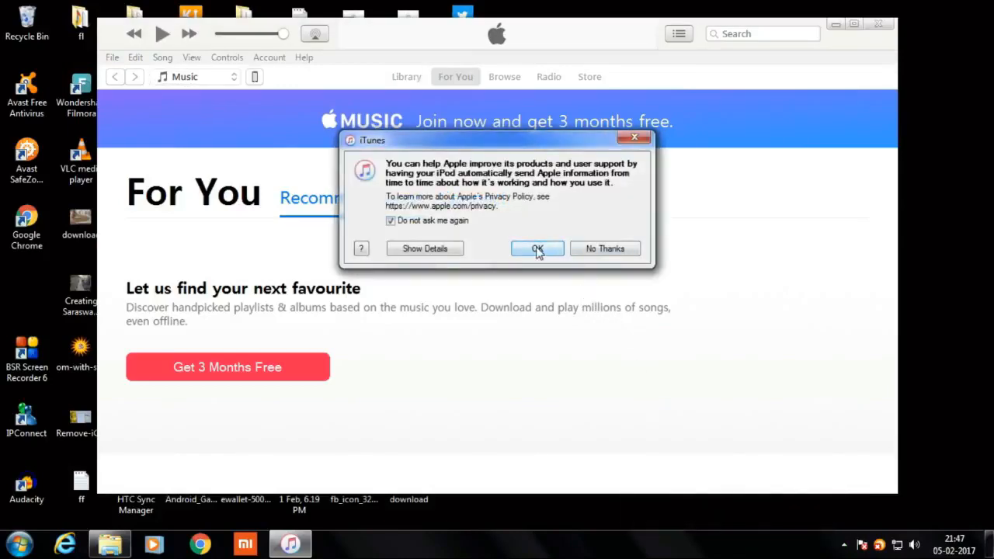
pyautogui.click(538, 249)
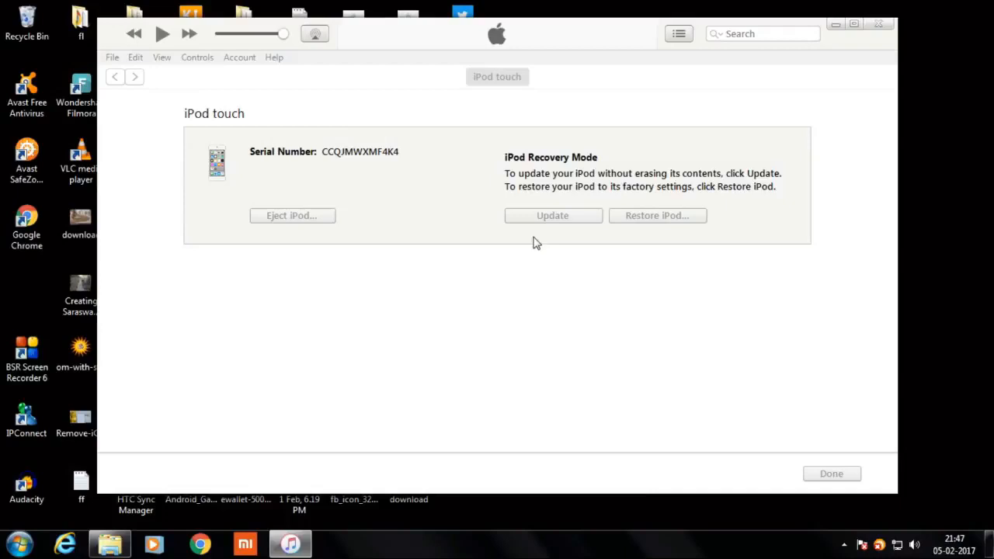
# Start a software reinstall on the recovery-mode iPod touch, then stop it while contacting the update server.
pyautogui.click(553, 215)
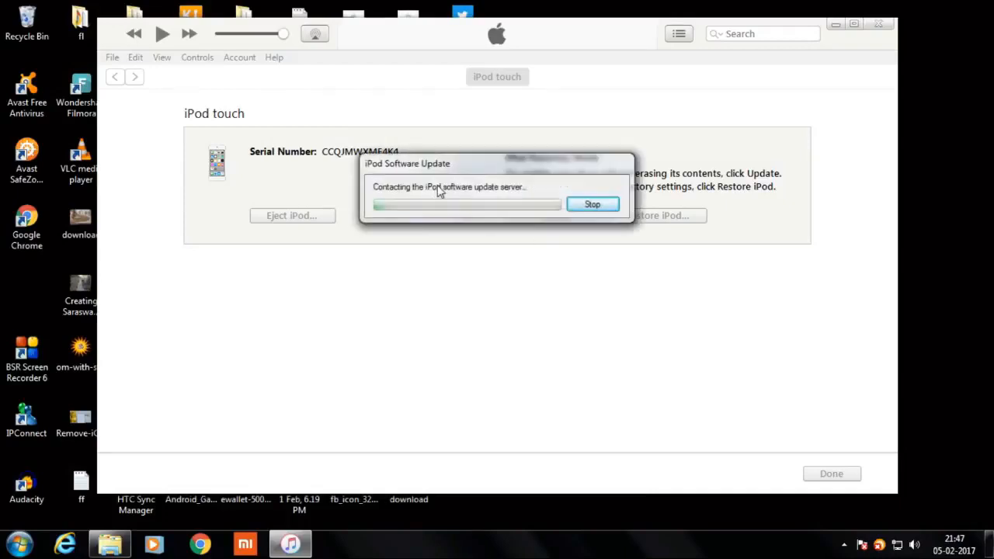
pyautogui.moveTo(591, 209)
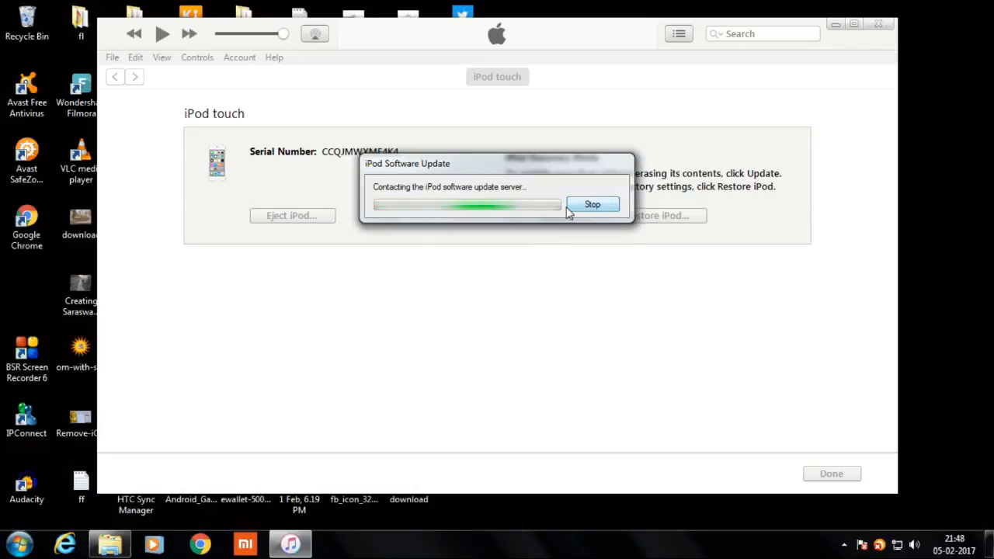
pyautogui.click(591, 205)
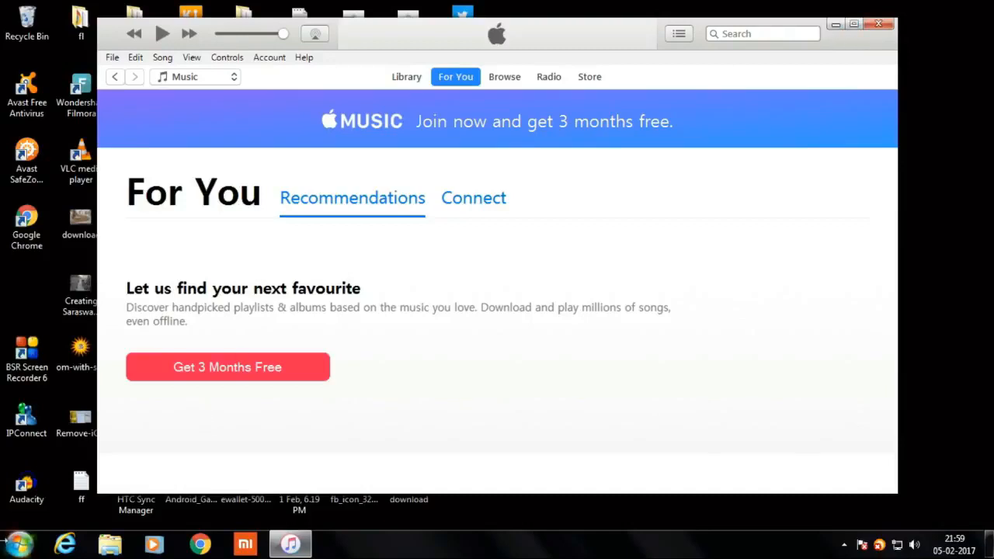
# Search %appdata% from the Start menu to open the AppData Roaming folder in Explorer.
pyautogui.click(12, 543)
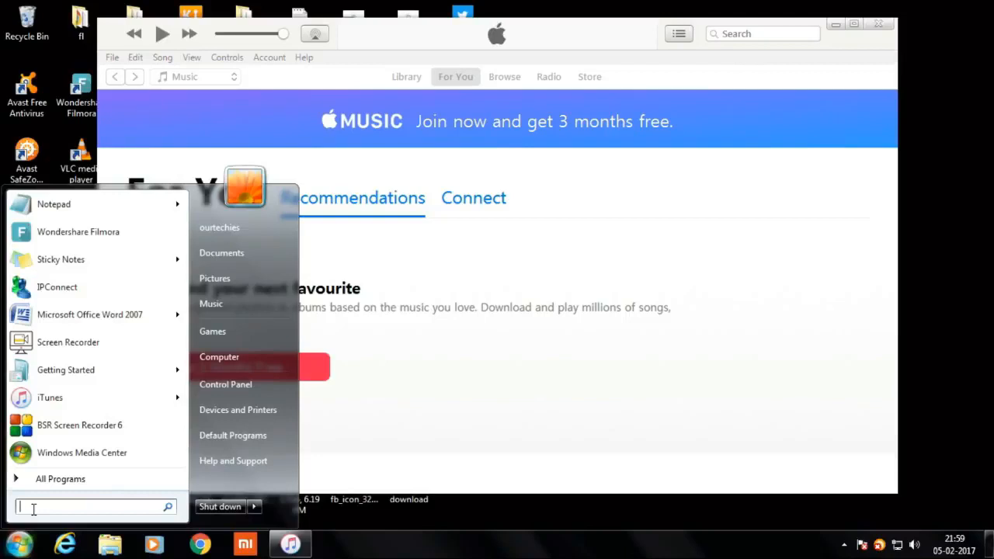
pyautogui.write('%')
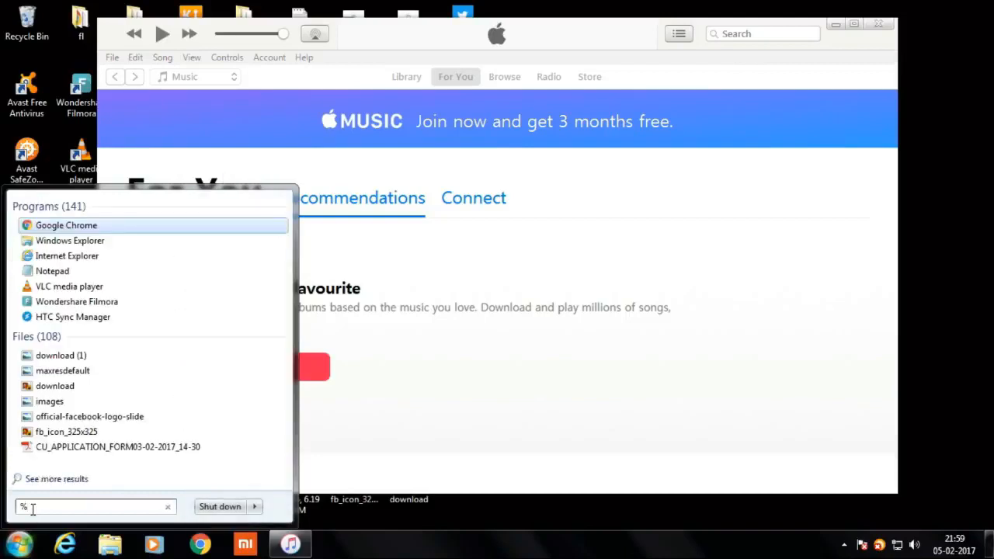
pyautogui.write('%')
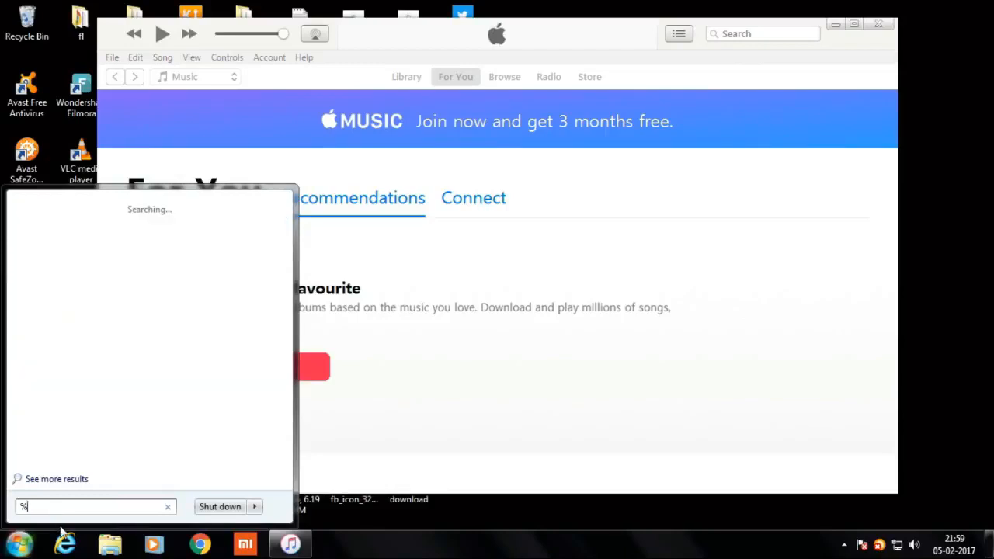
pyautogui.write('appdata')
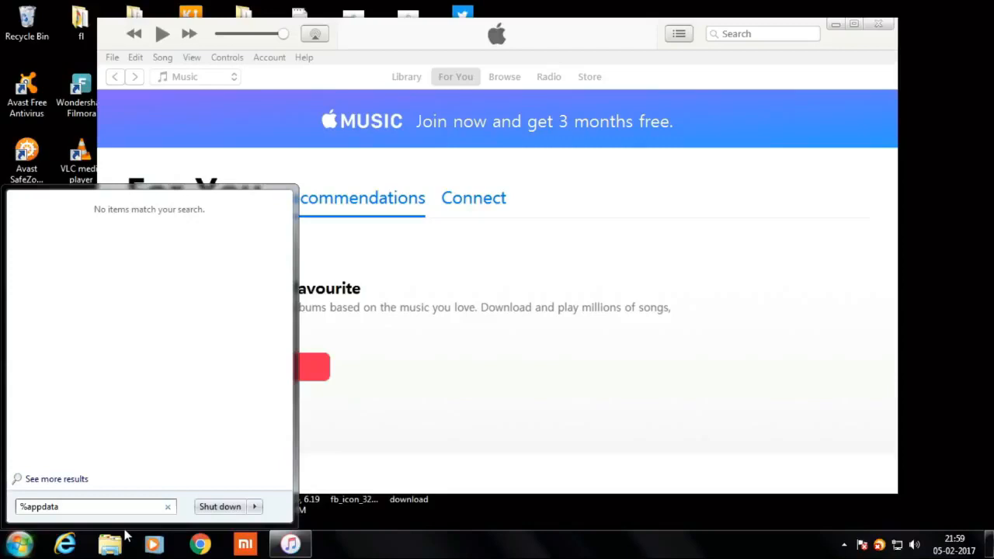
pyautogui.press('Return')
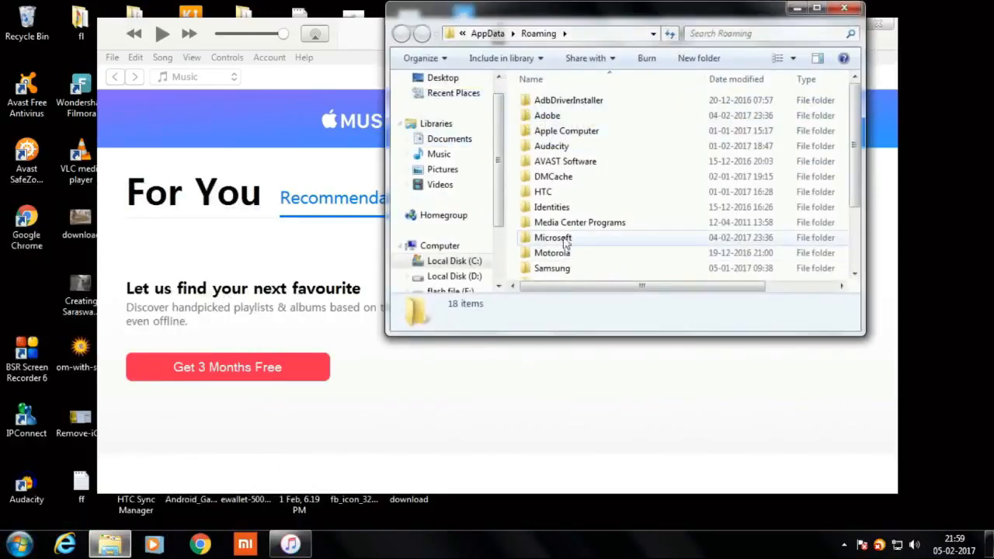
# Navigate into Apple Computer > iTunes > iPod Software Updates, where the 1.49 GB restore file sits.
pyautogui.doubleClick(565, 131)
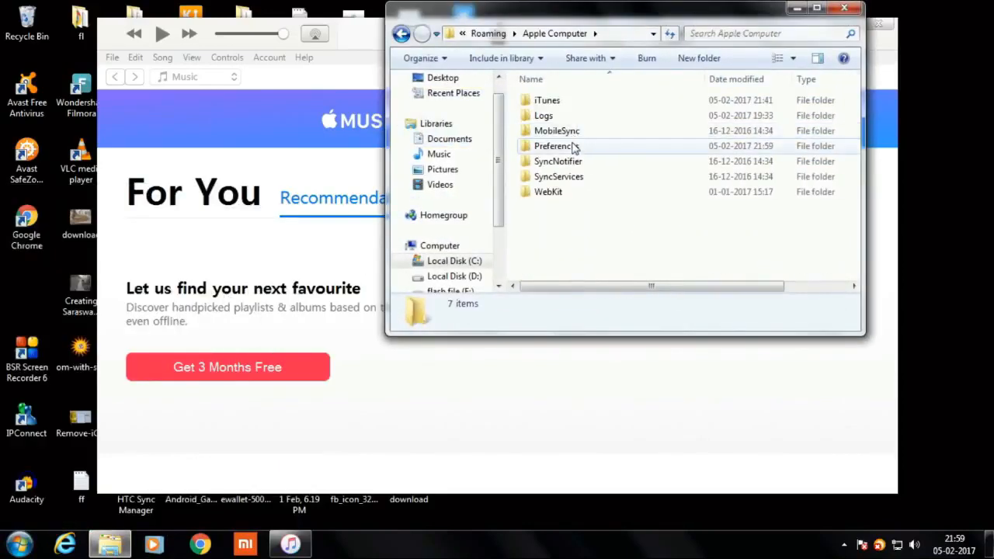
pyautogui.doubleClick(547, 100)
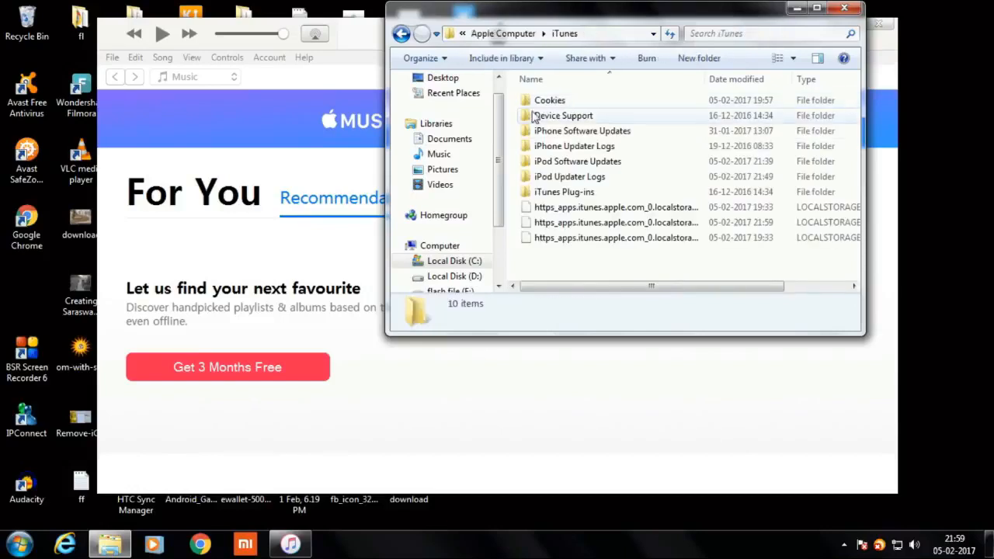
pyautogui.moveTo(568, 177)
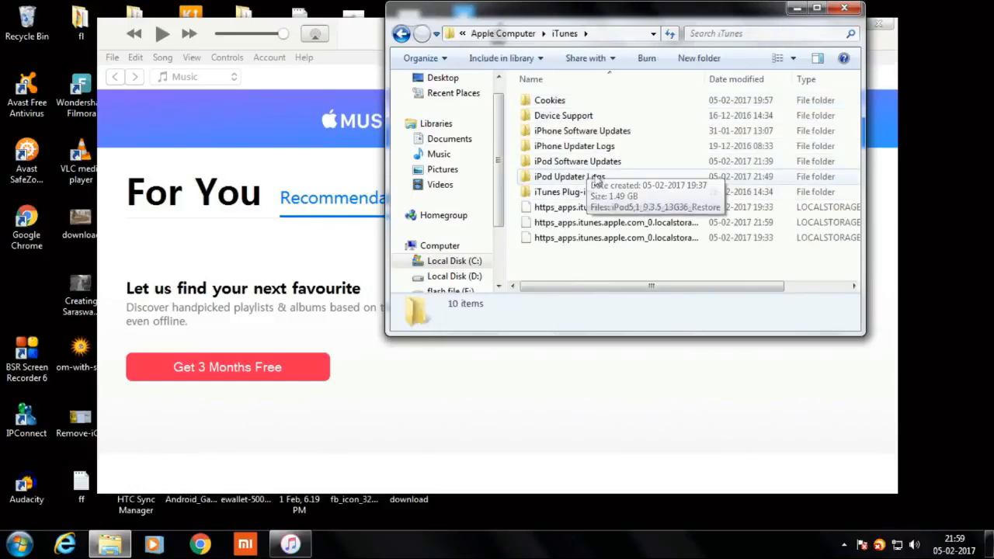
pyautogui.moveTo(572, 164)
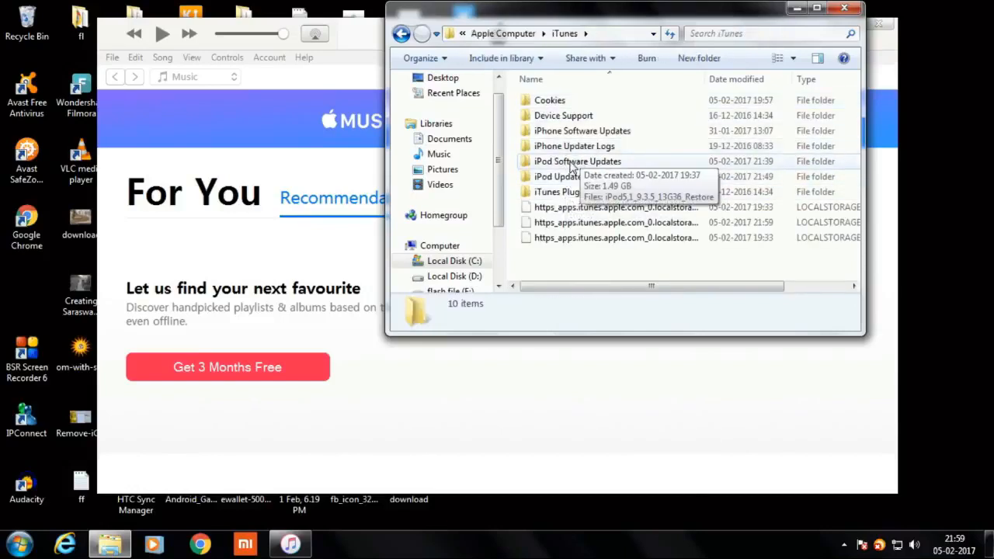
pyautogui.click(578, 160)
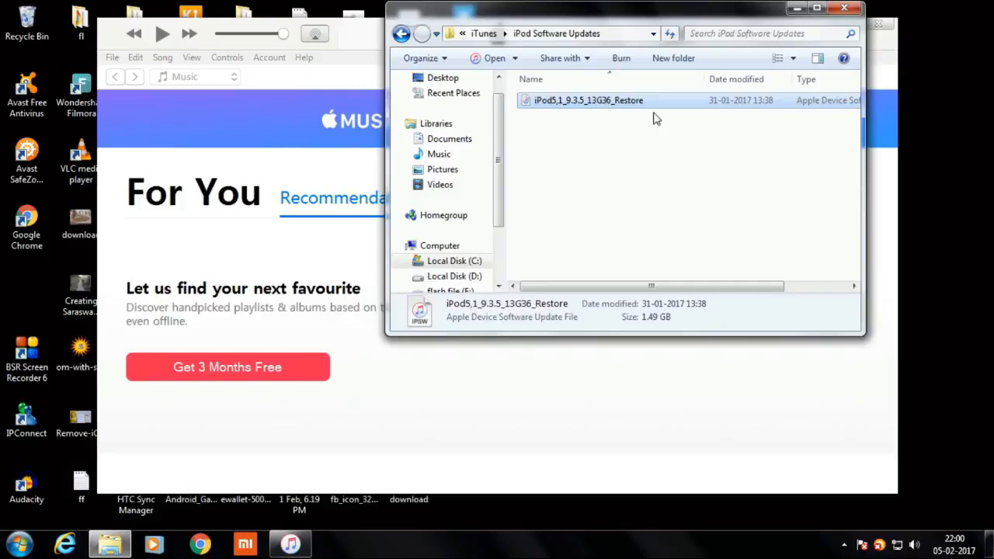
# Delete the cached iPod5,1_9.3.5_13G36_Restore IPSW to the Recycle Bin, emptying the folder.
pyautogui.rightClick(587, 99)
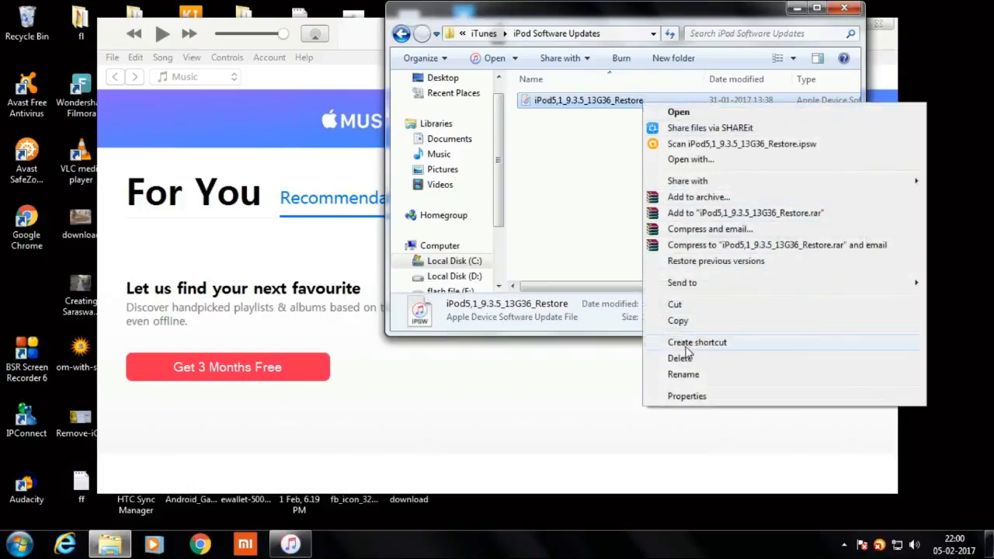
pyautogui.click(680, 357)
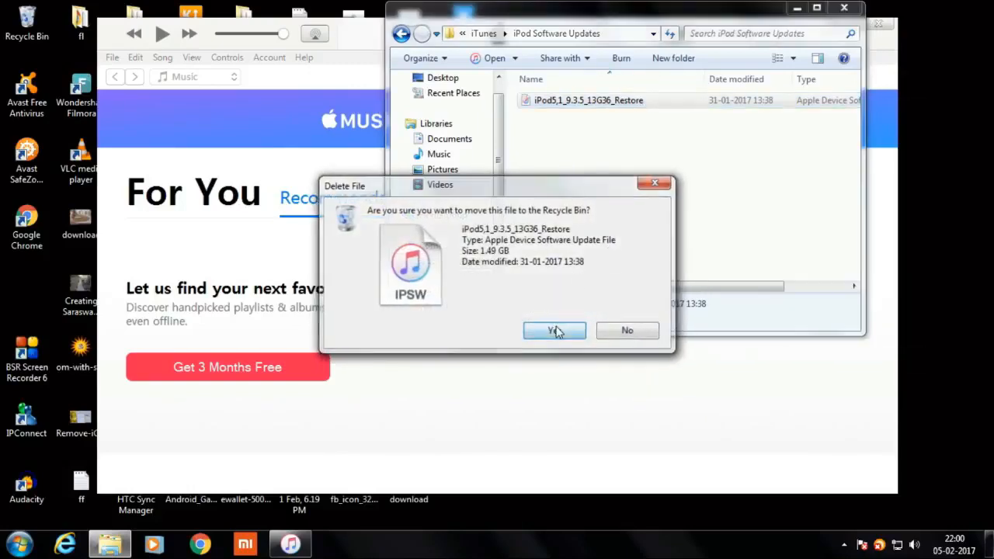
pyautogui.click(553, 329)
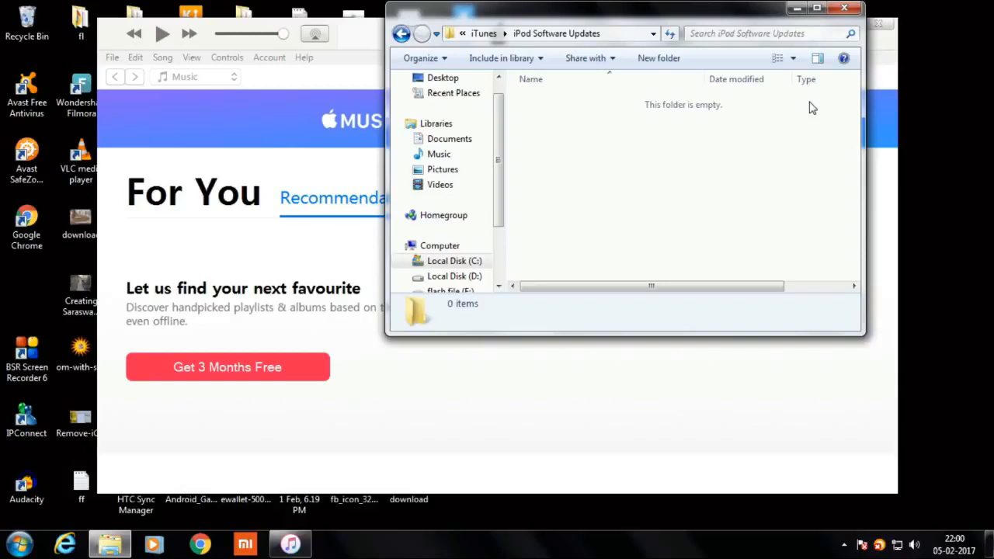
# Return to iTunes and acknowledge the recovery-mode warning to reach the Restore iPod option.
pyautogui.click(844, 8)
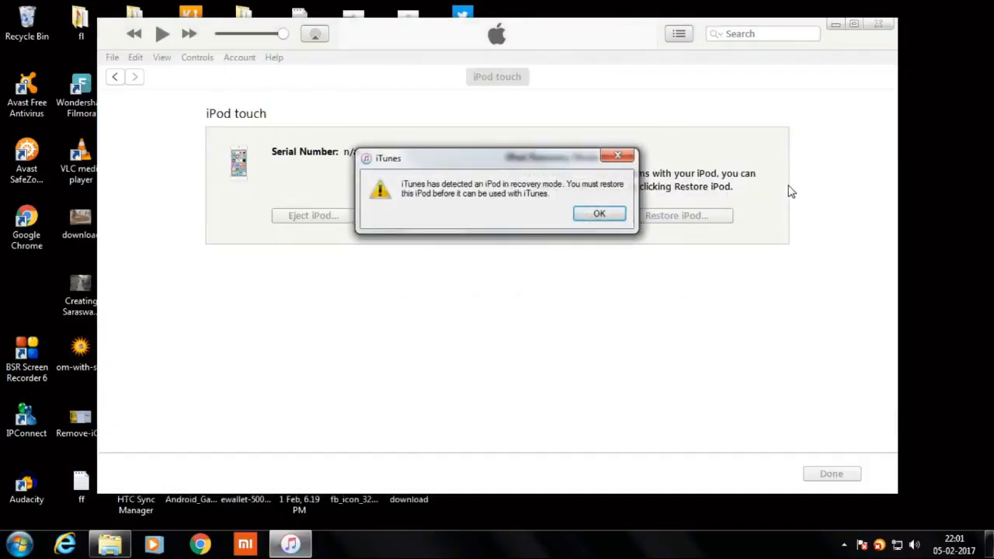
pyautogui.moveTo(360, 275)
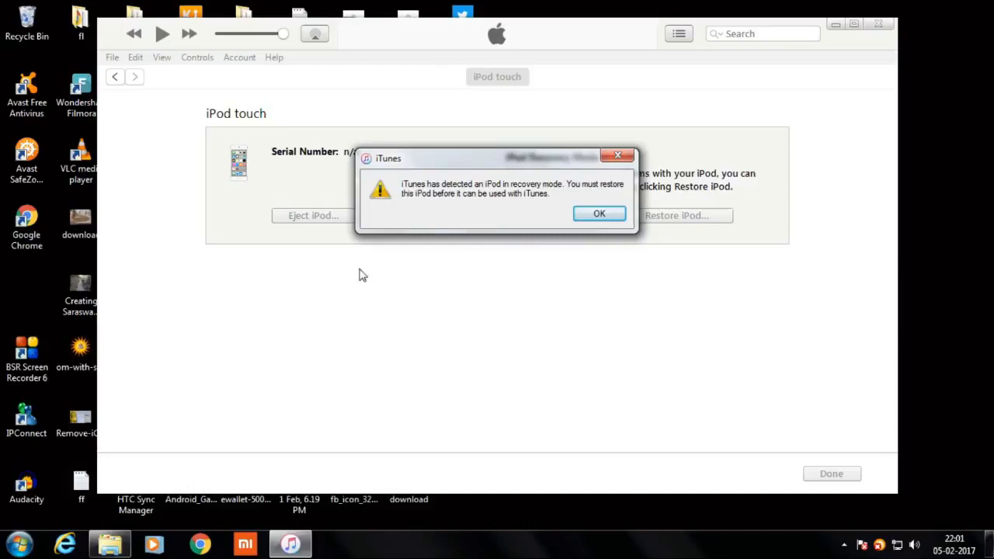
pyautogui.click(599, 215)
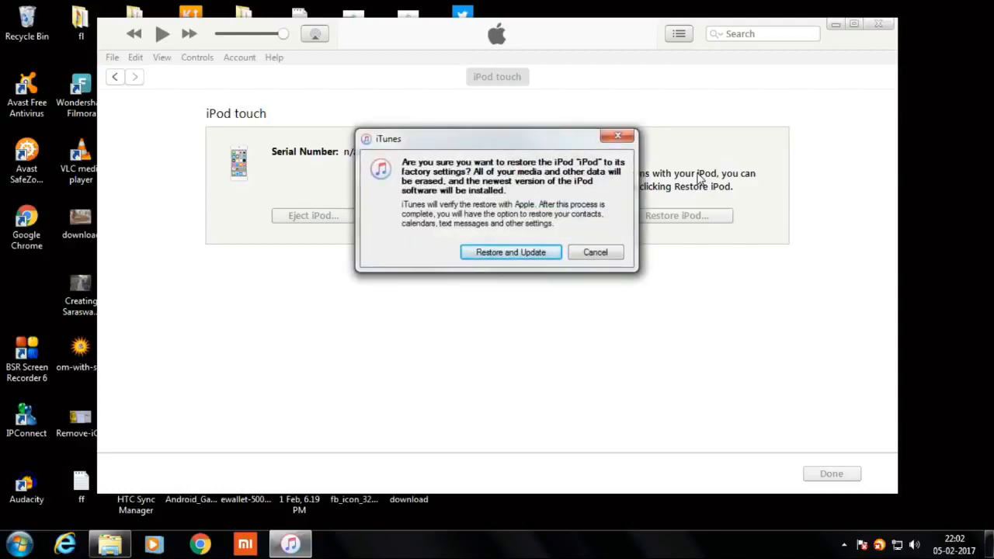
pyautogui.moveTo(559, 295)
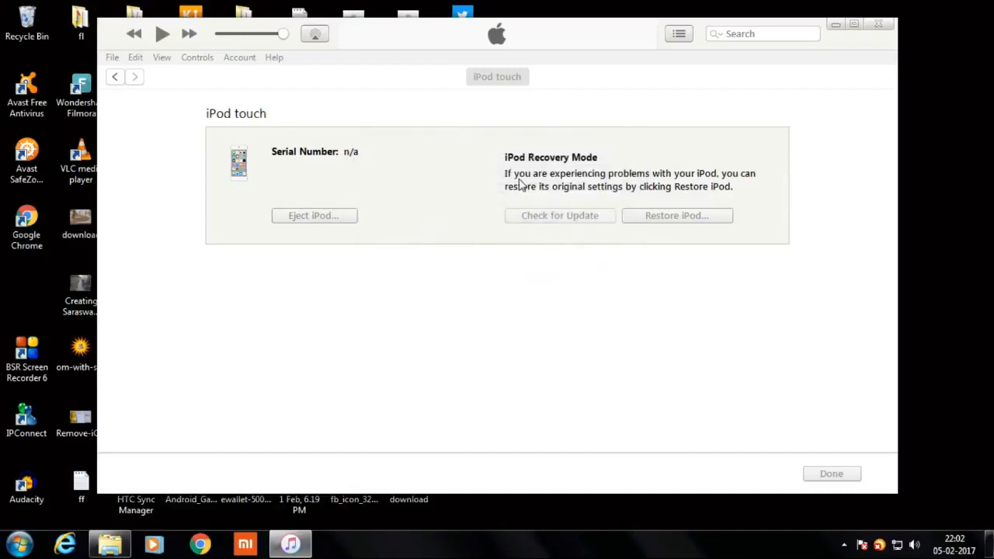
# Confirm Restore and Update, accept the iOS 9.3.5 license, and watch the 1.50 GB download progress.
pyautogui.click(559, 215)
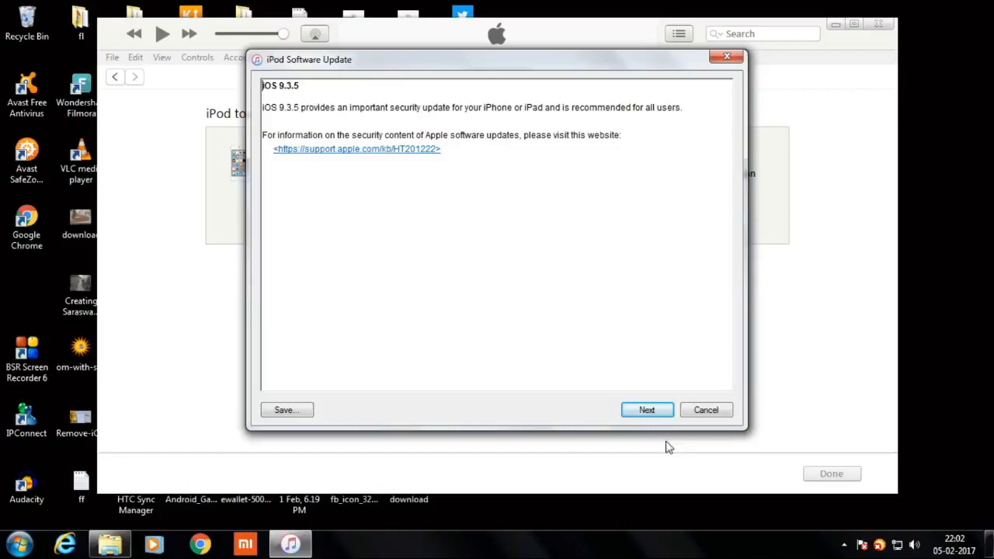
pyautogui.click(646, 410)
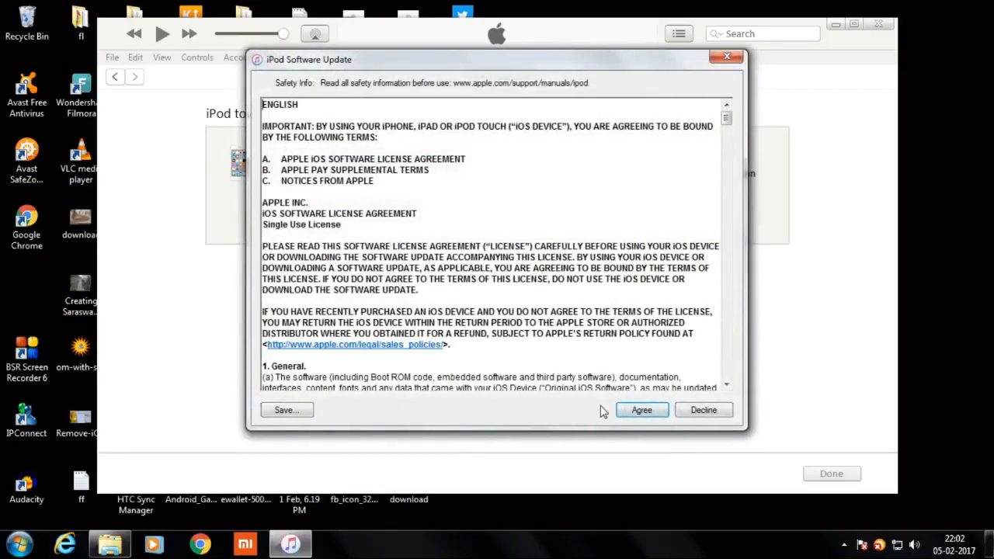
pyautogui.click(640, 410)
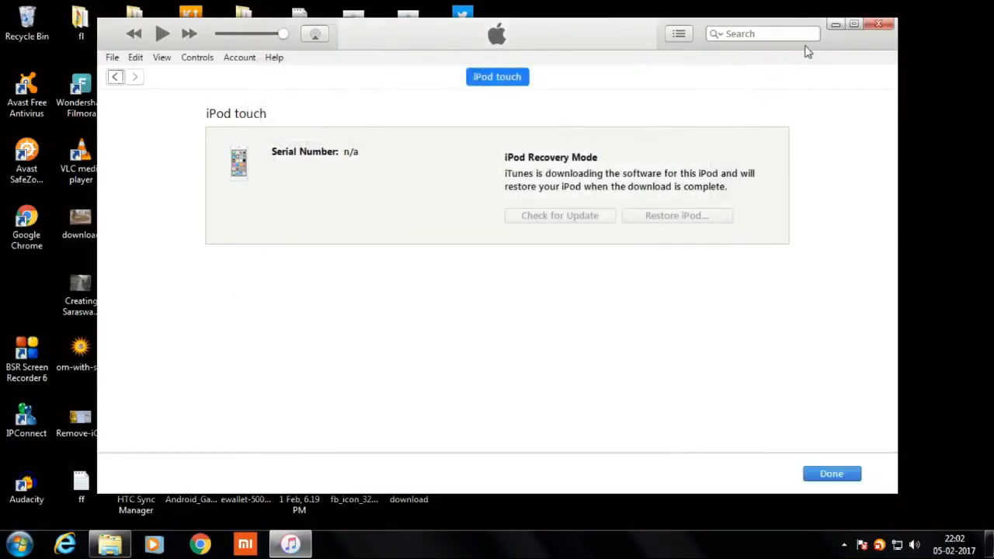
pyautogui.click(806, 34)
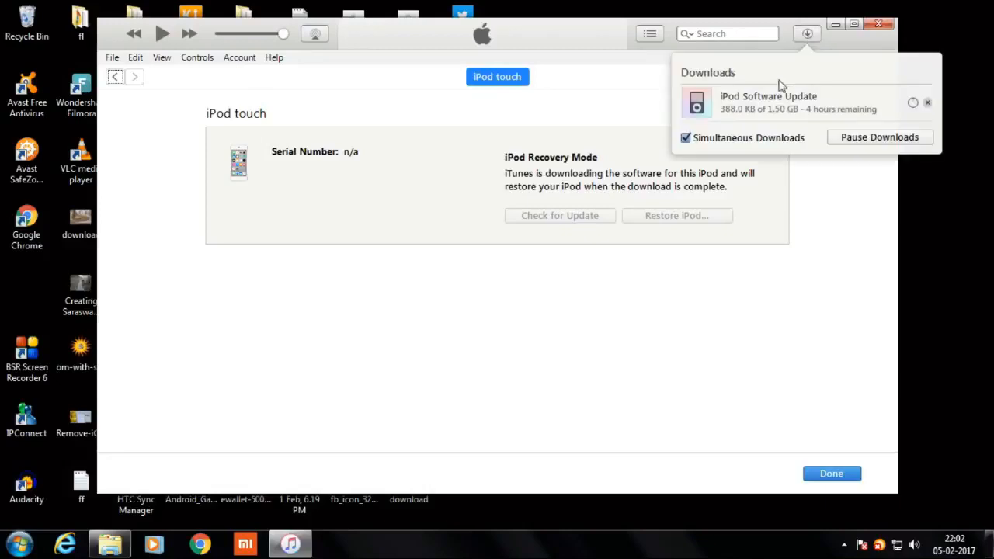
pyautogui.moveTo(845, 125)
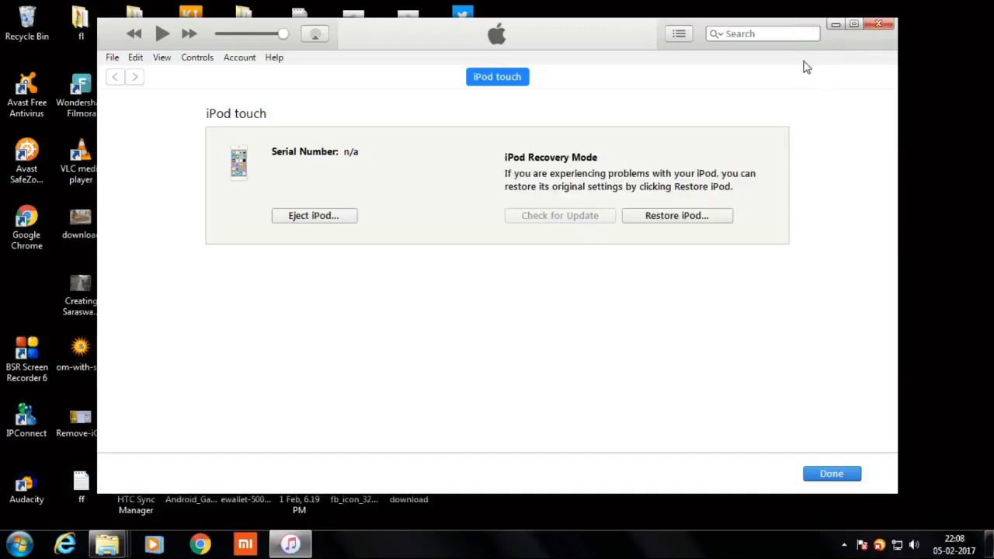
pyautogui.moveTo(730, 99)
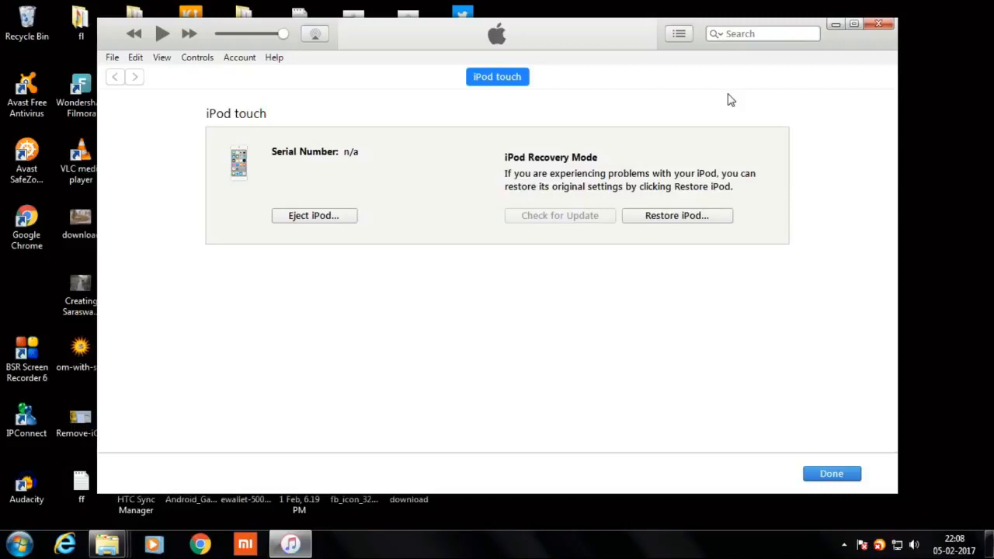
pyautogui.moveTo(827, 214)
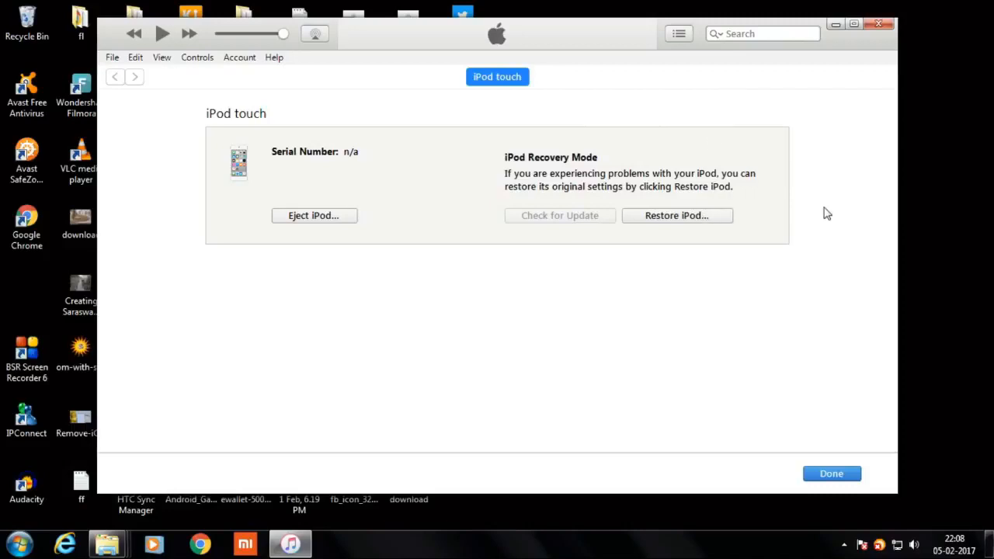
pyautogui.moveTo(783, 205)
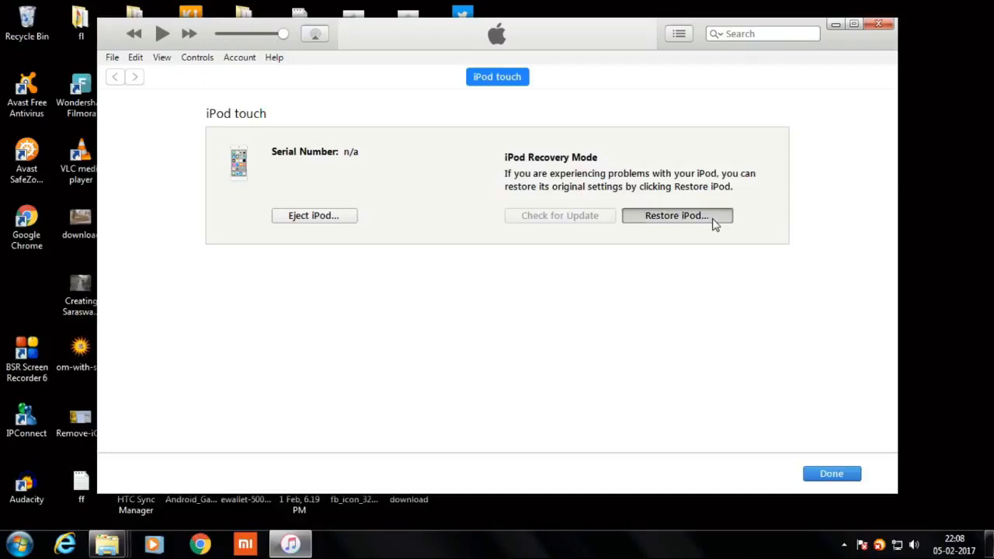
# Restore the iPod touch to factory settings and acknowledge the restore-complete notice.
pyautogui.click(676, 214)
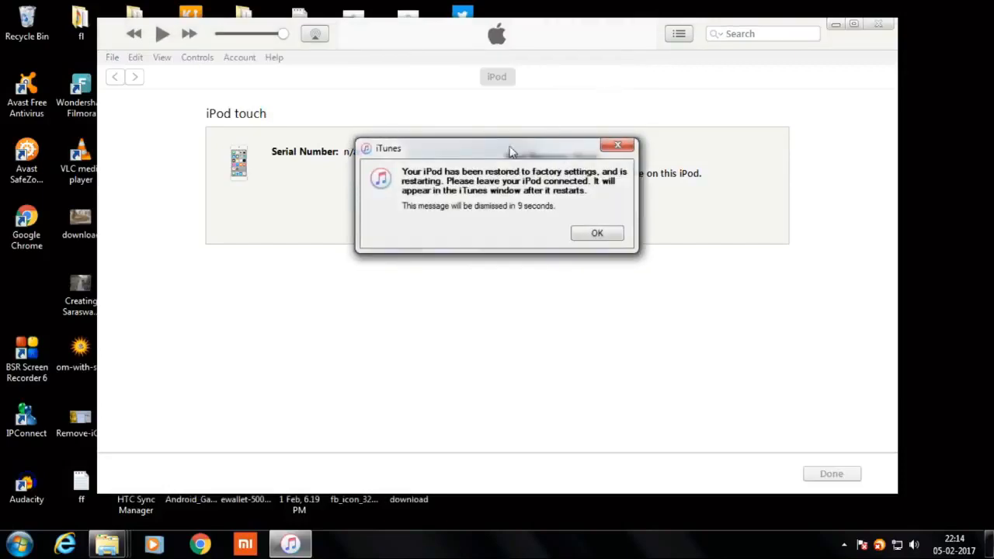
pyautogui.moveTo(515, 204)
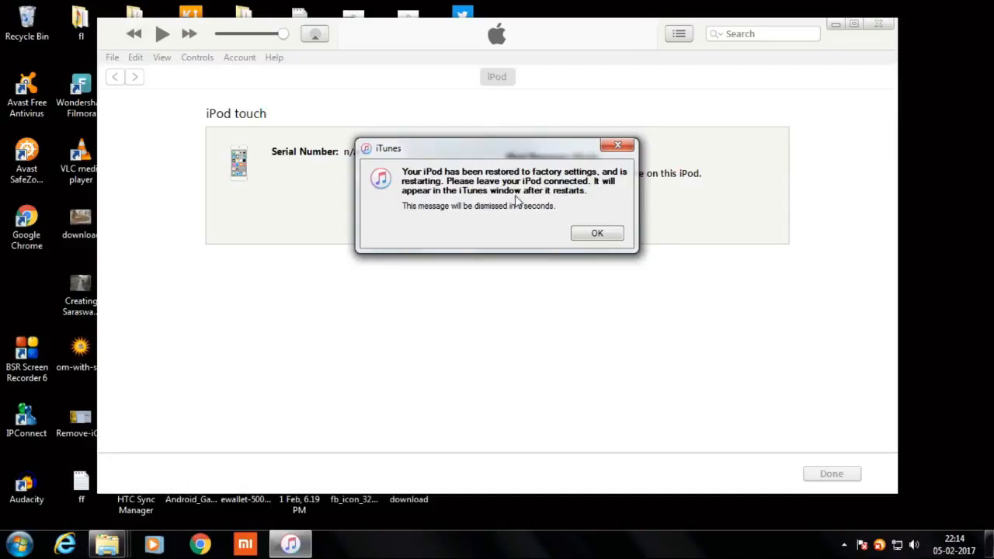
pyautogui.moveTo(593, 208)
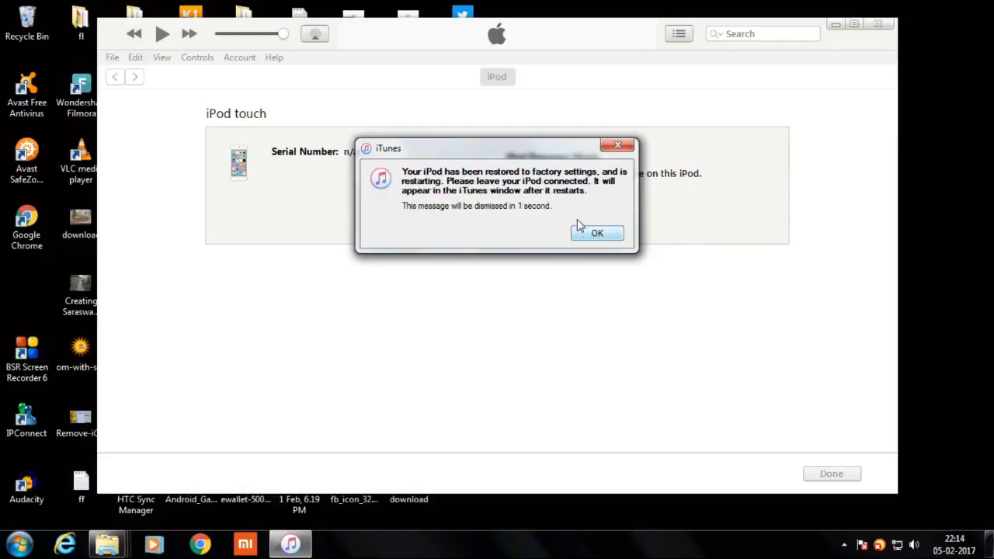
pyautogui.click(597, 233)
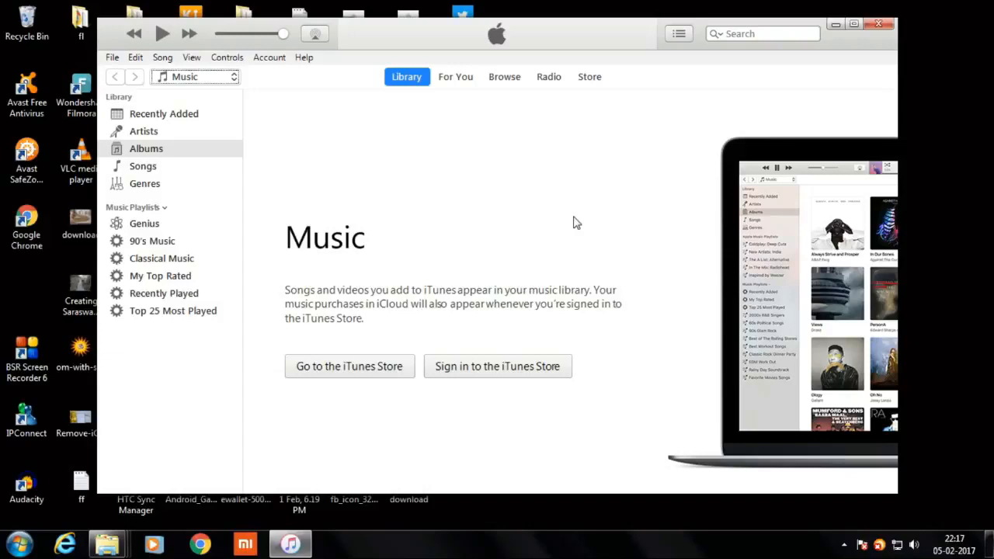
pyautogui.moveTo(774, 267)
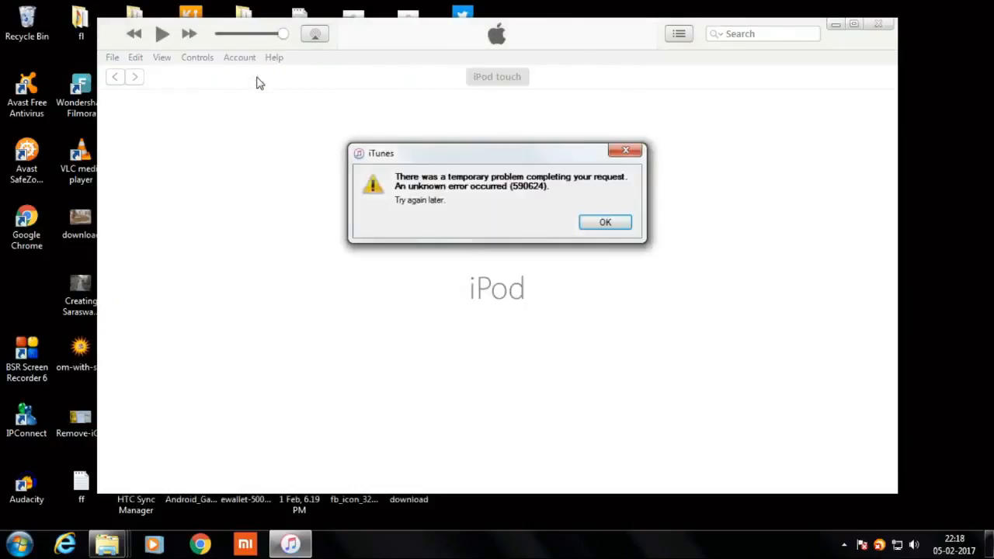
# Acknowledge the unknown error (590624) alert so the restarted iPod touch page shows.
pyautogui.click(605, 222)
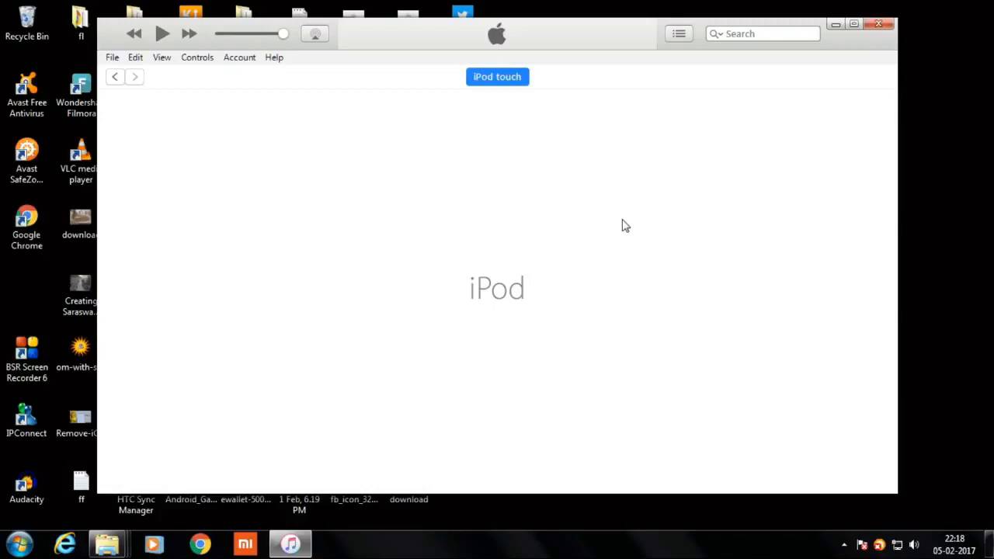
pyautogui.moveTo(176, 45)
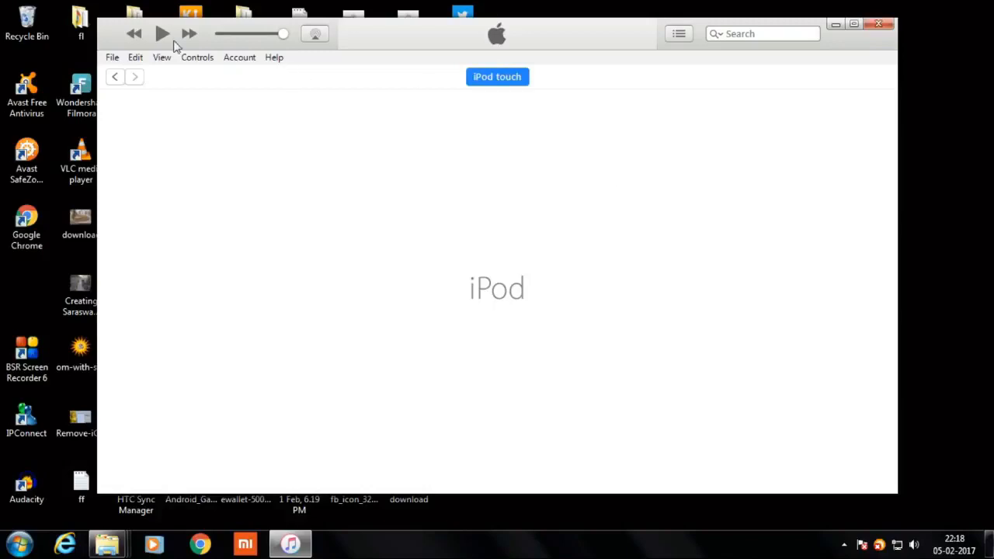